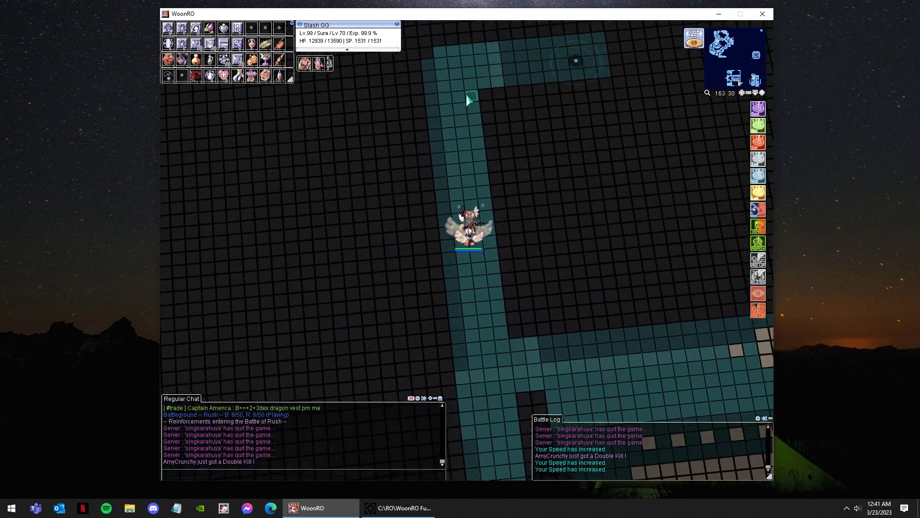
- Walk toward the enemy group, kill the Paladin, then type 'wrong t' in chat
{"action": "left_click", "coordinate": [587, 241]}
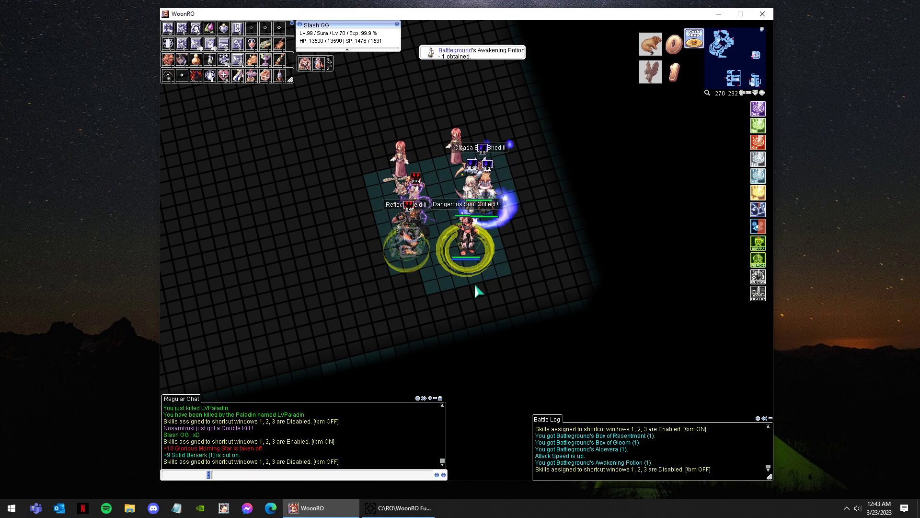
{"action": "type", "text": "wrong t"}
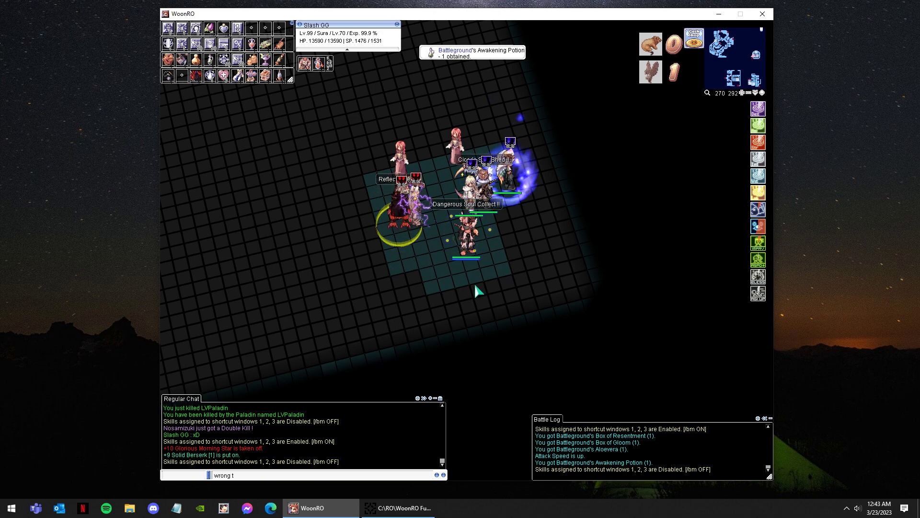